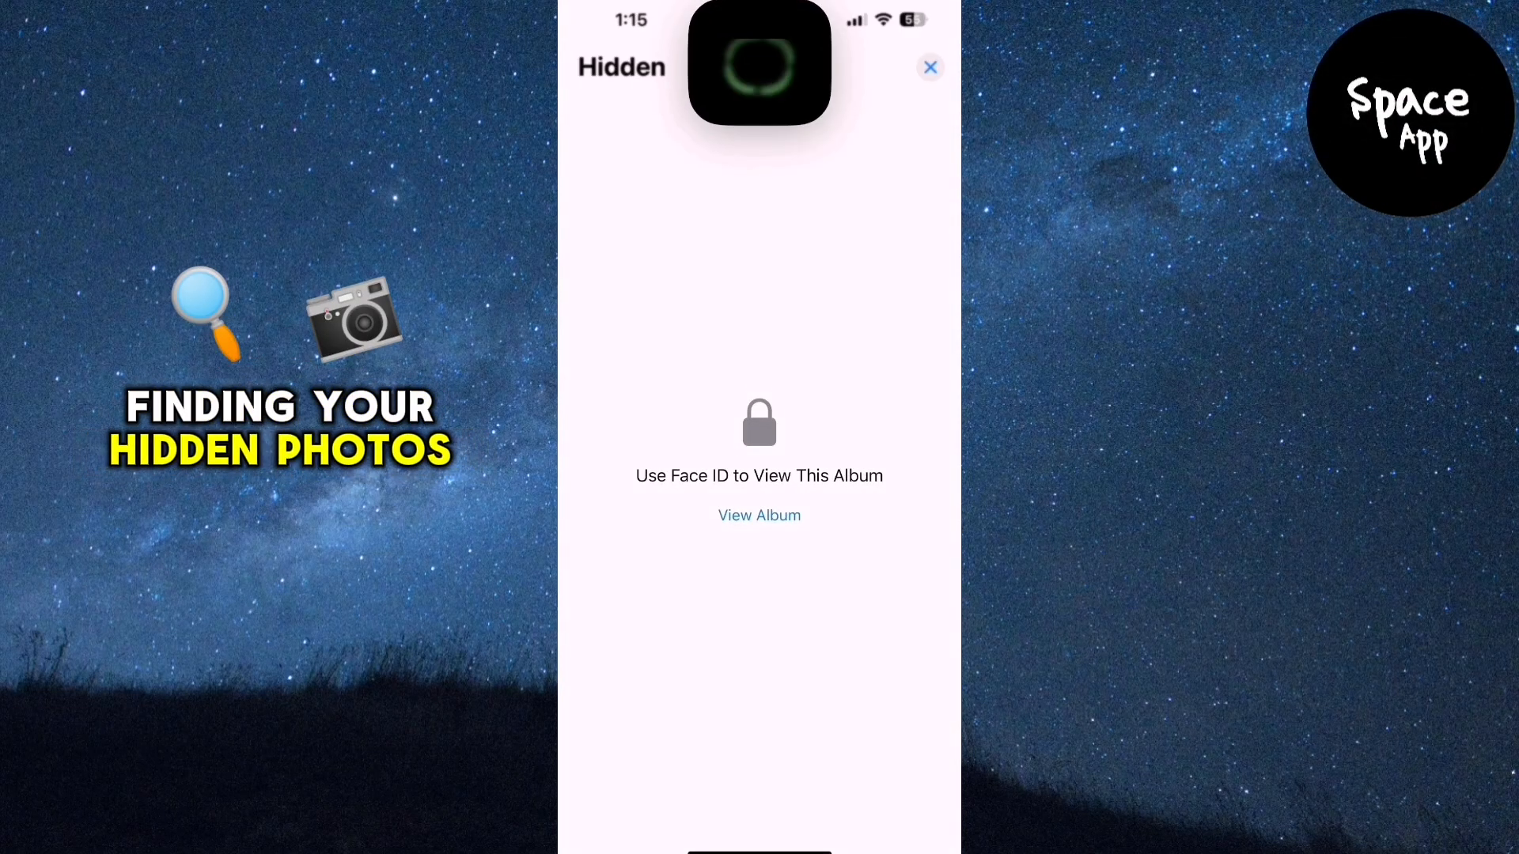
# Unlock the Hidden album with Face ID to reveal its 8 photos, then leave it
pyautogui.click(758, 514)
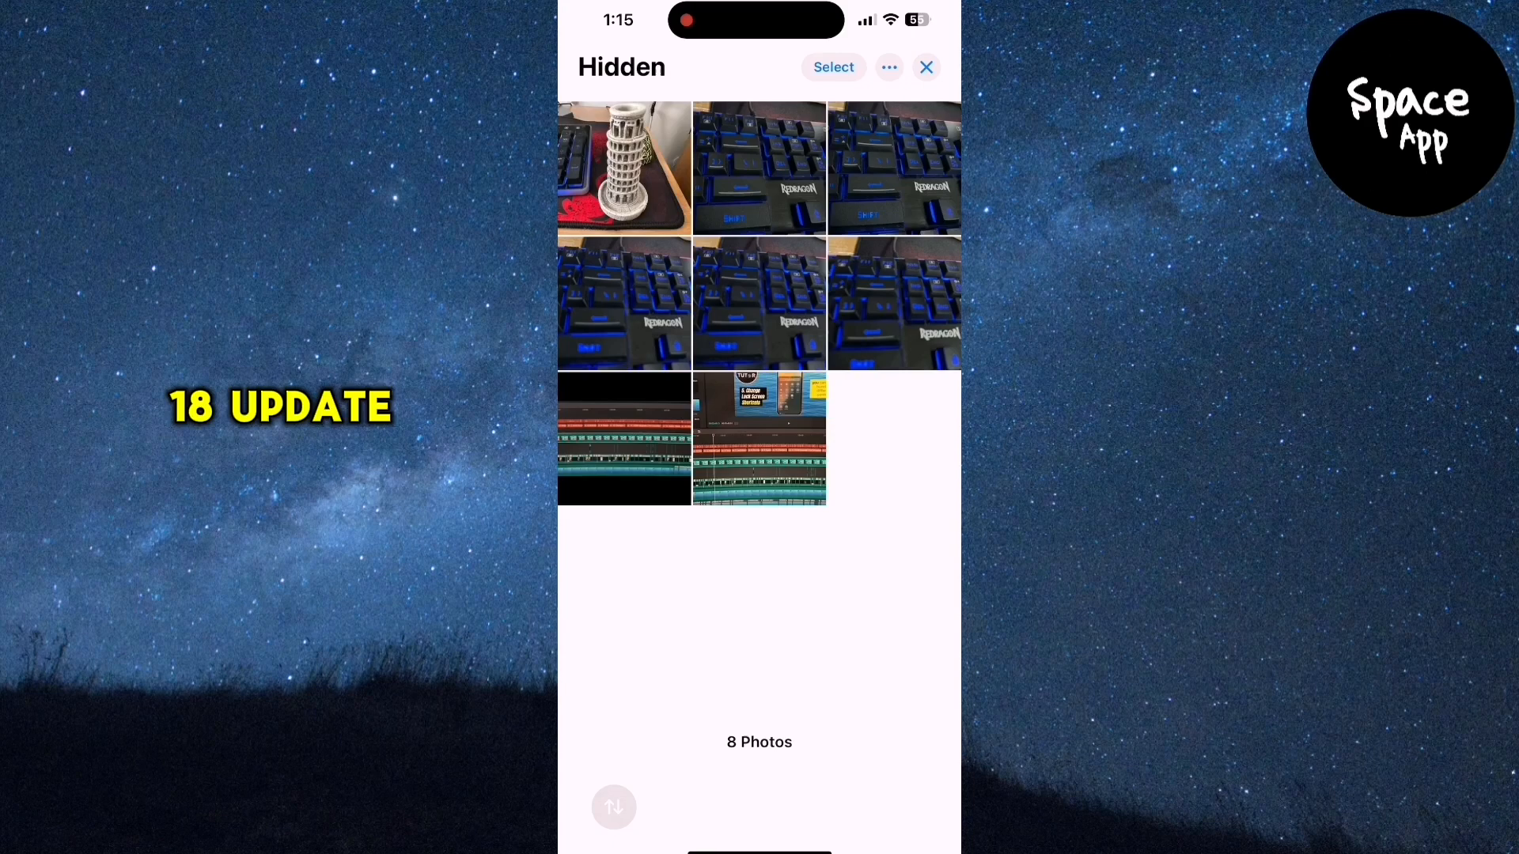
pyautogui.click(924, 66)
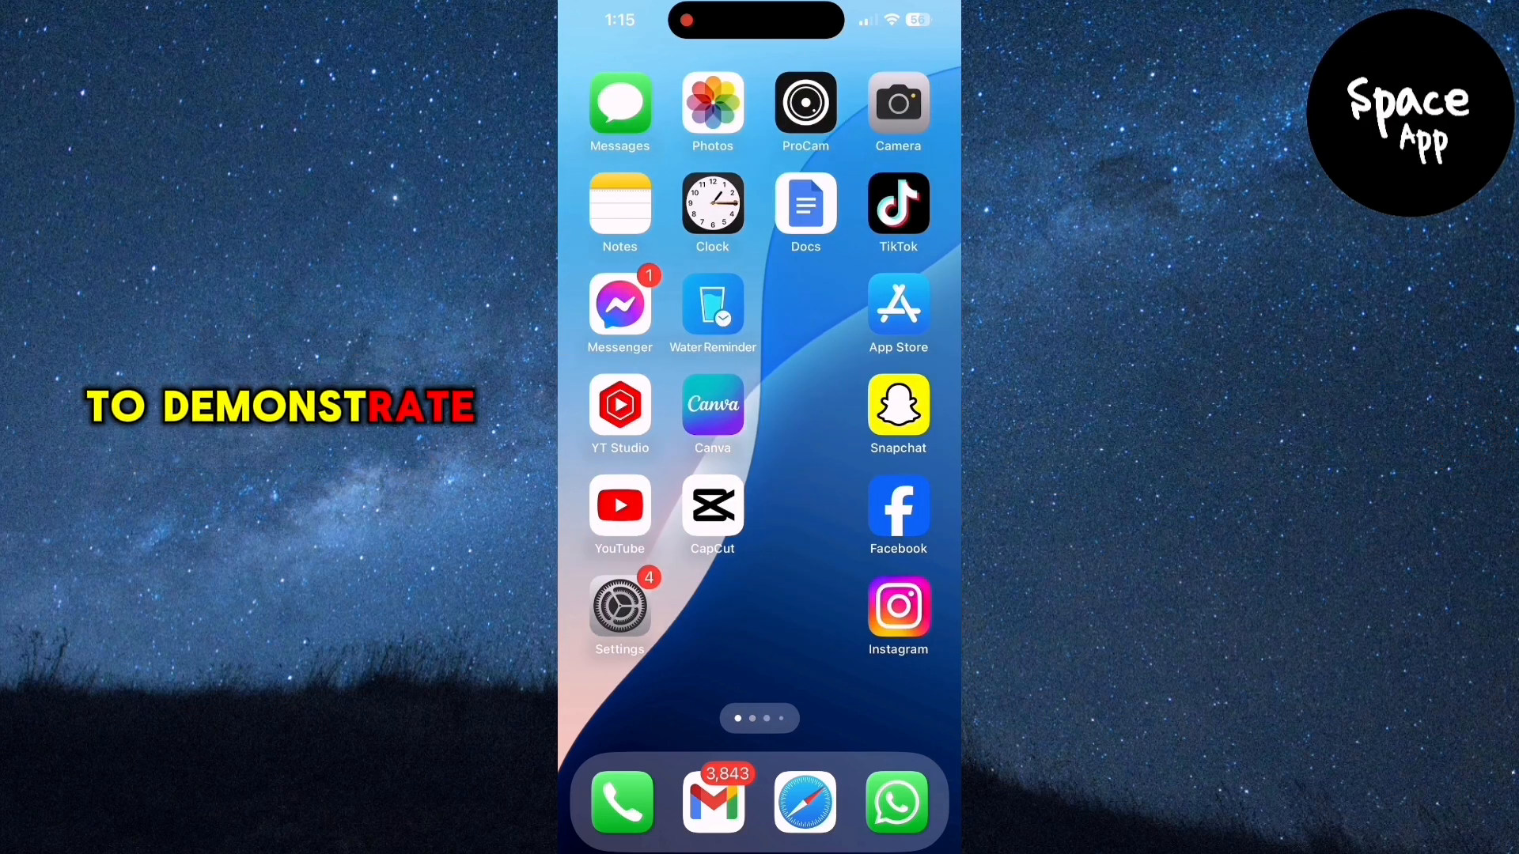
# Hide the leaning tower photo from the library via the more-actions menu
pyautogui.click(712, 104)
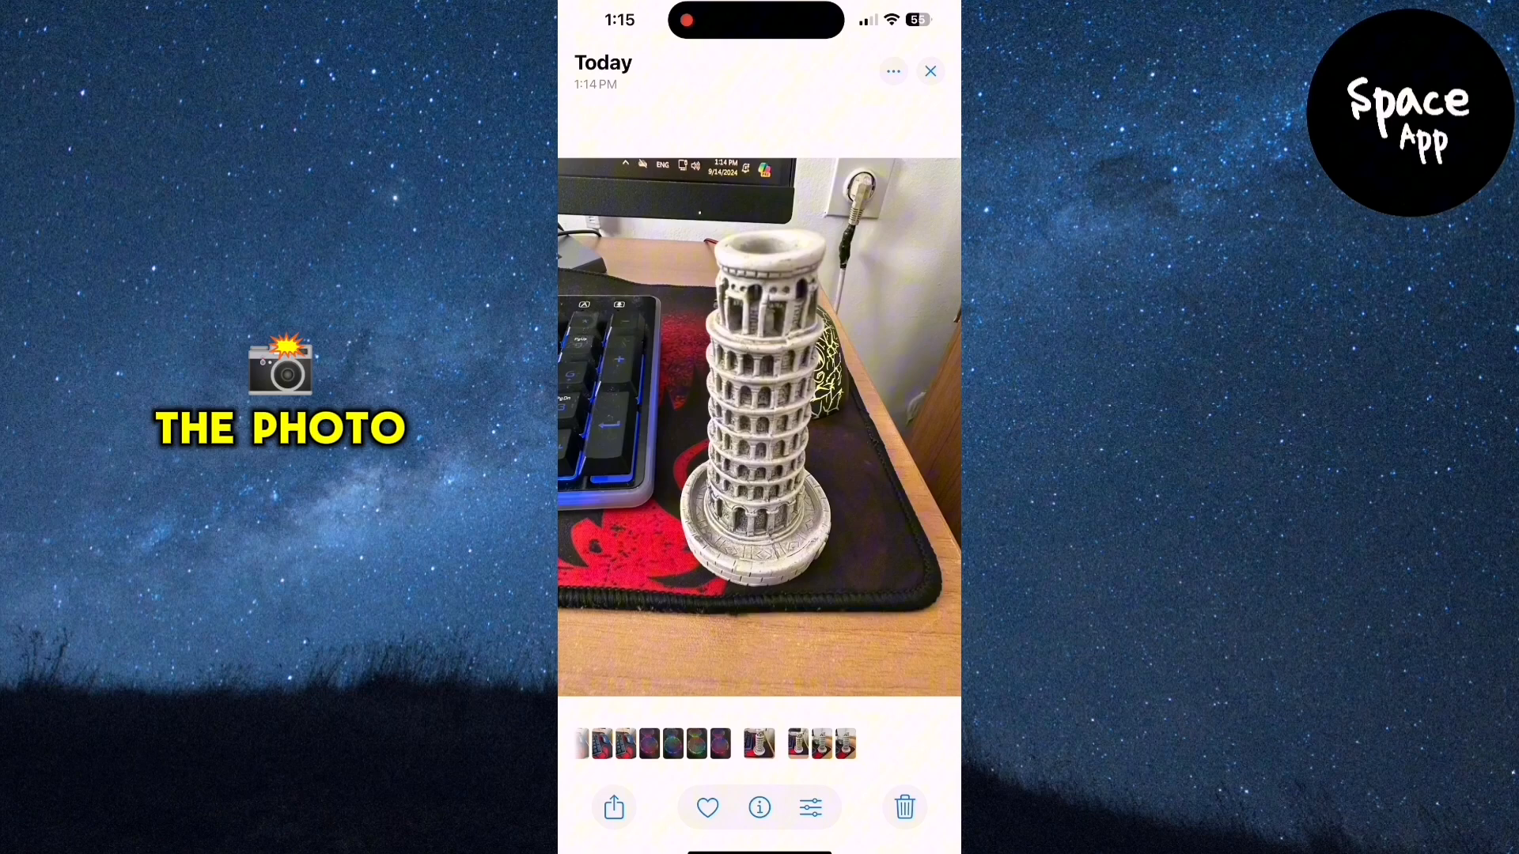
pyautogui.click(614, 807)
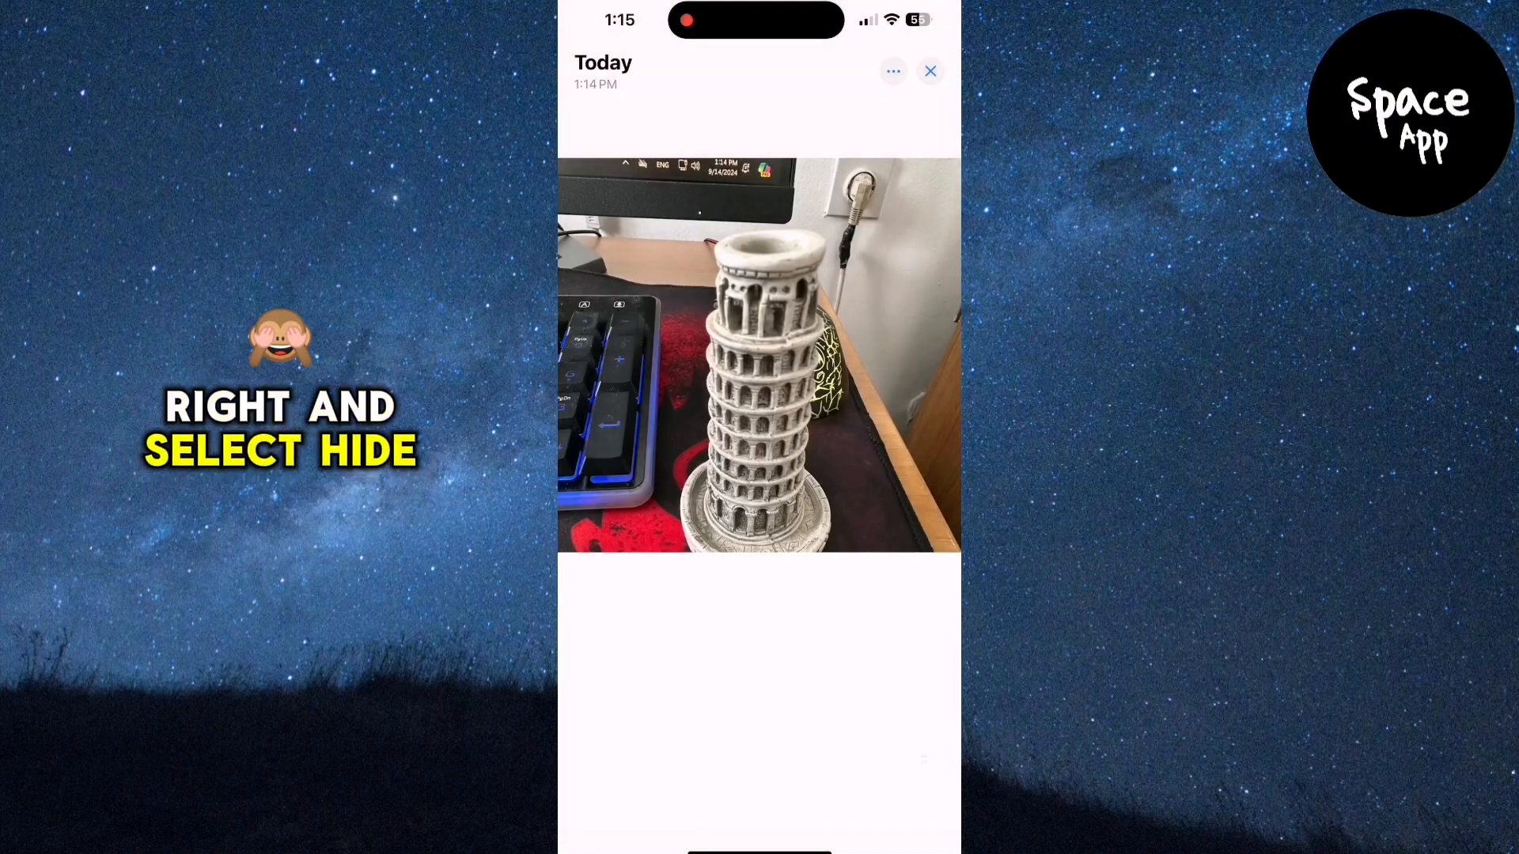
pyautogui.click(893, 71)
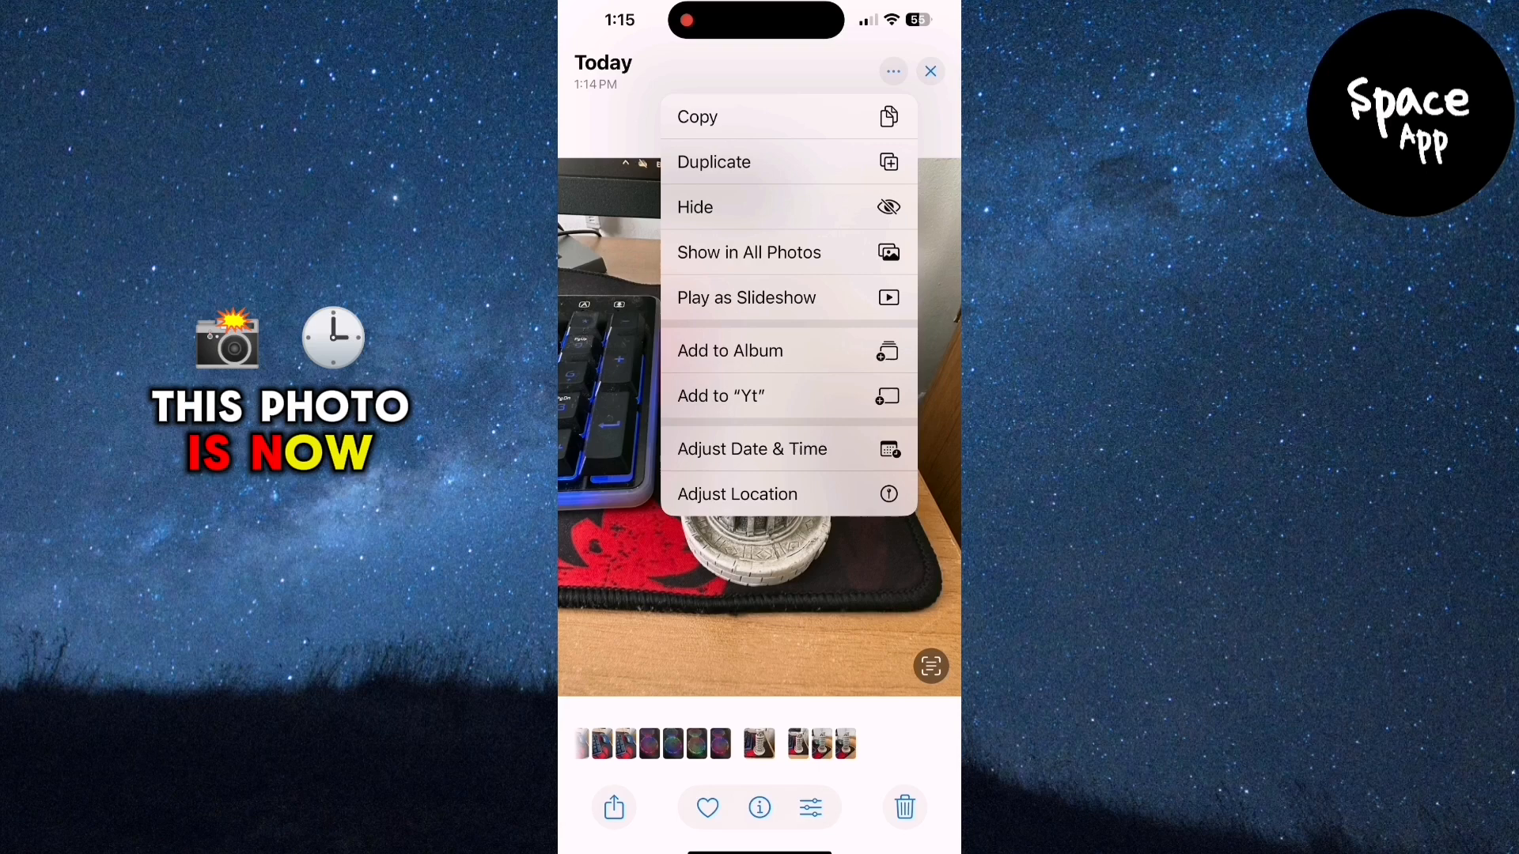
pyautogui.click(695, 206)
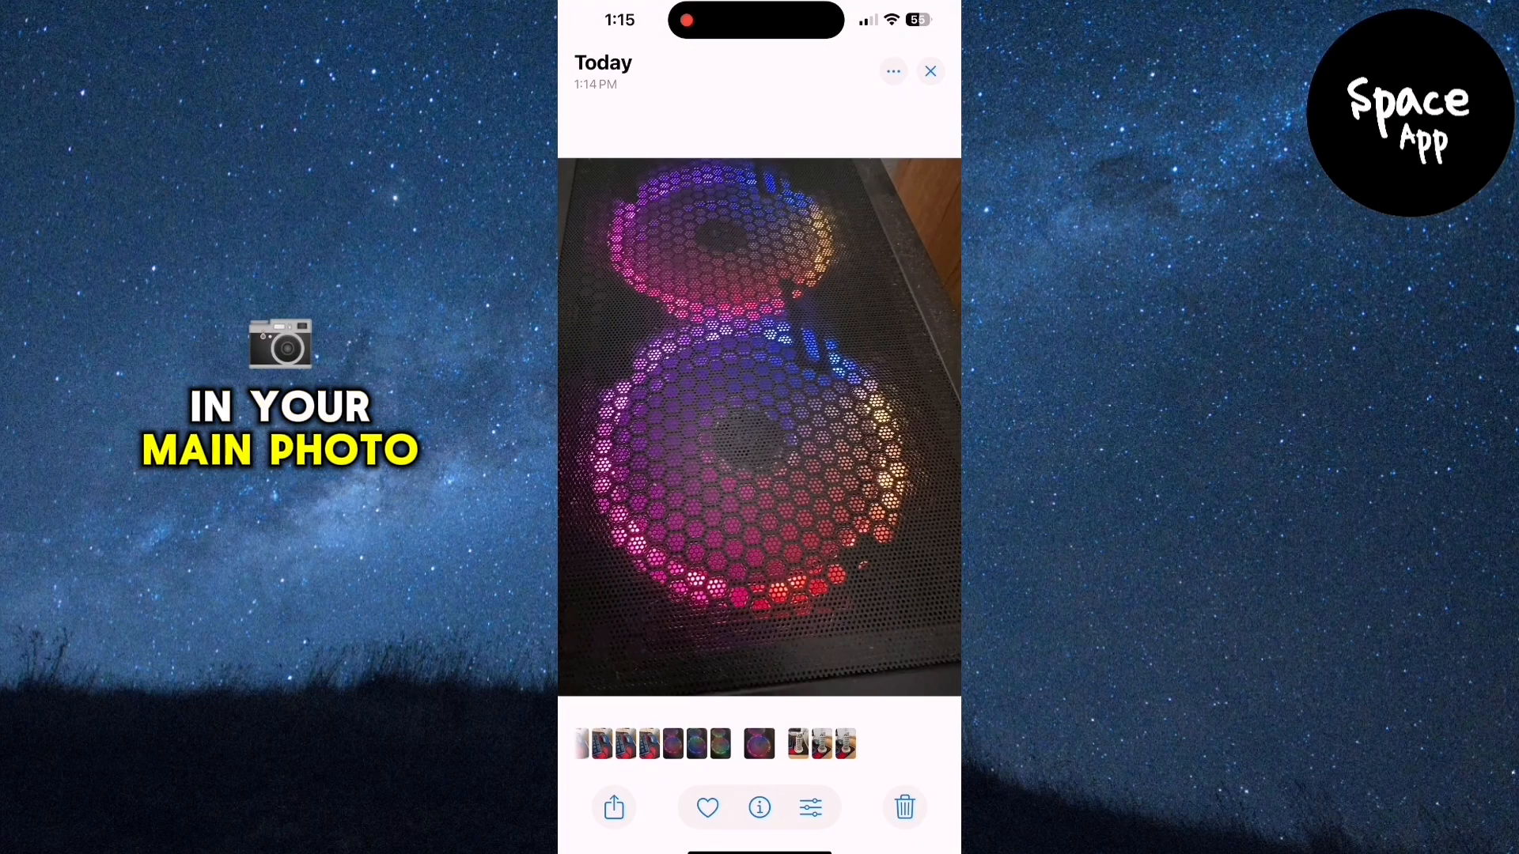
# Unlock the Hidden album with Face ID to see the leaning-tower photo among 8, then exit to home
pyautogui.click(929, 71)
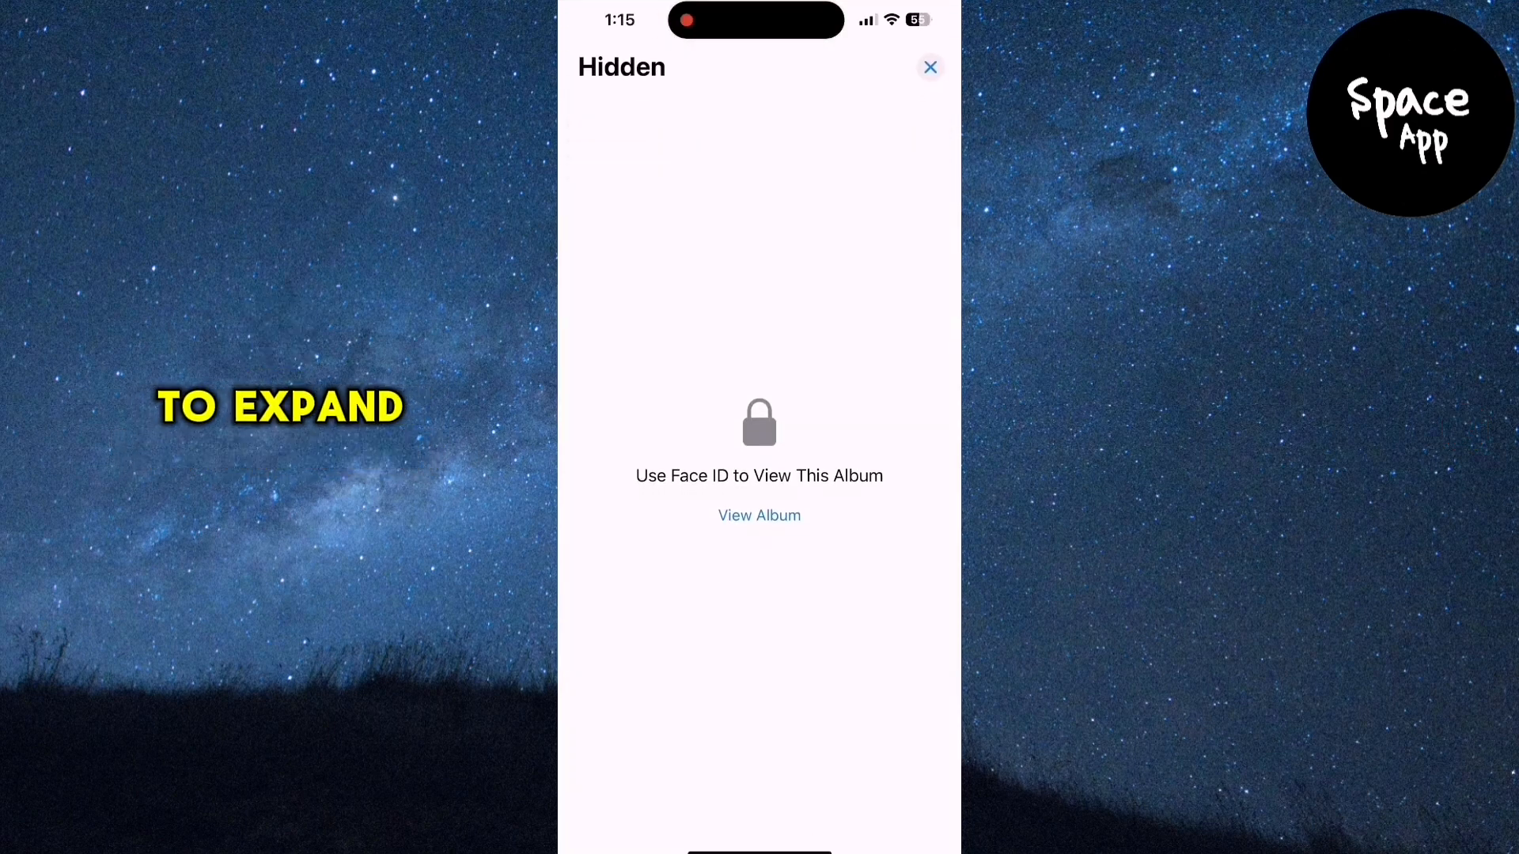
pyautogui.click(758, 515)
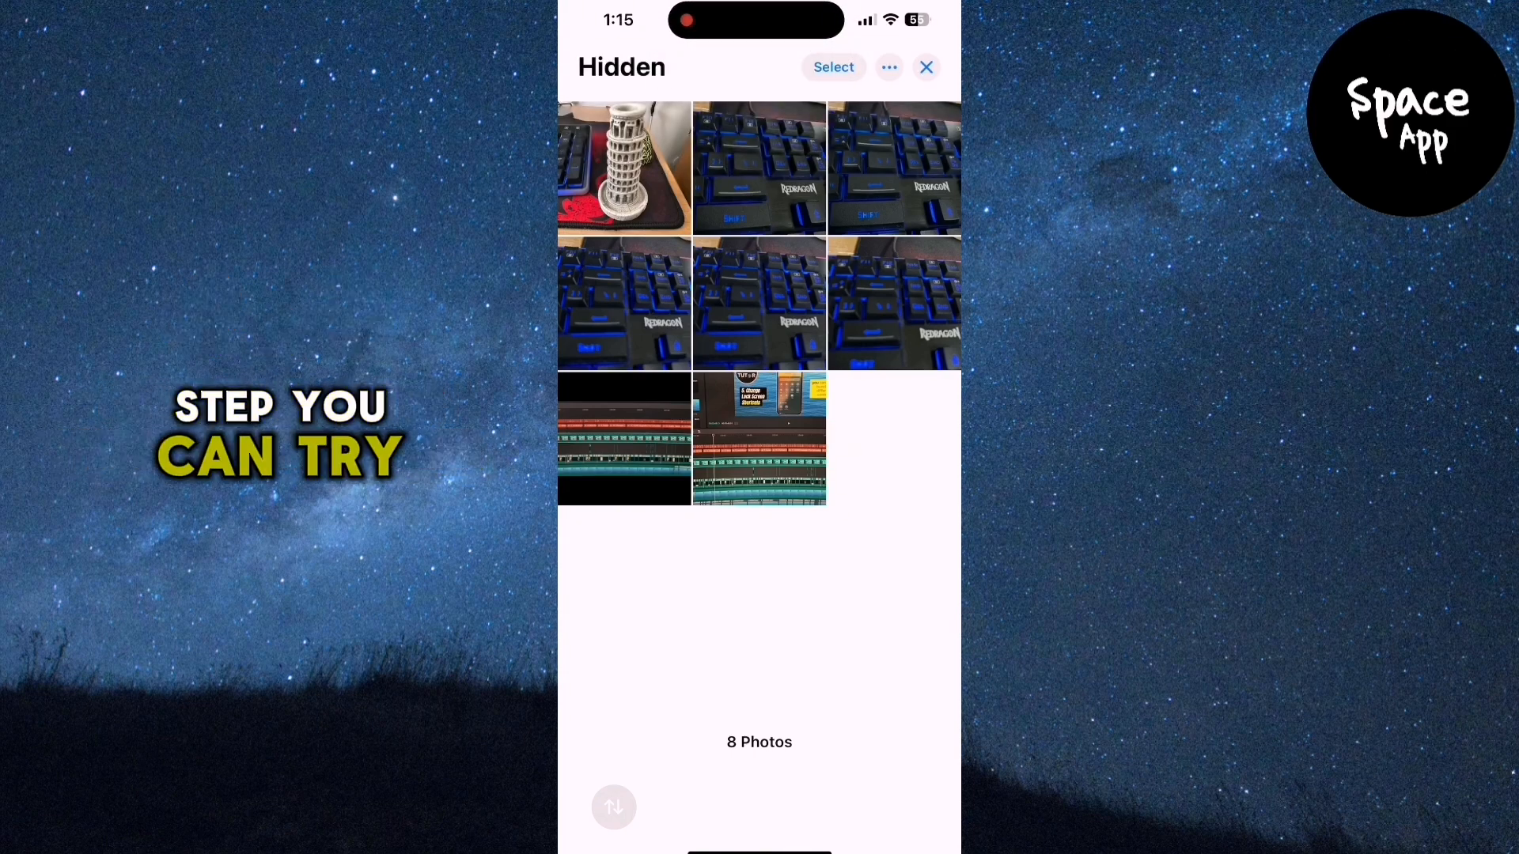
pyautogui.click(924, 66)
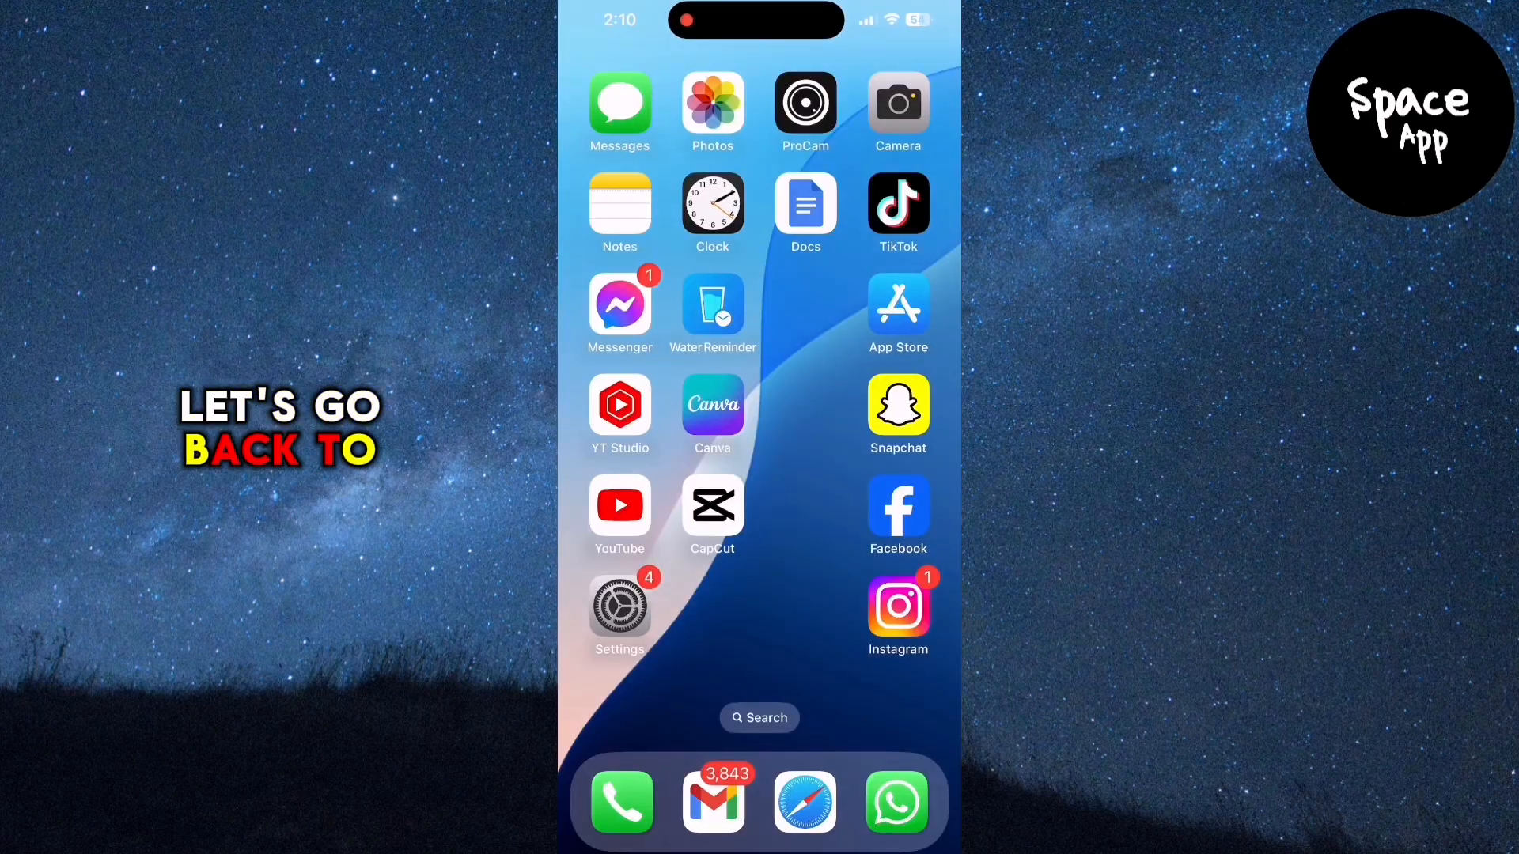
# In Settings' Photos page, switch Show Hidden Album off and then back on
pyautogui.click(618, 602)
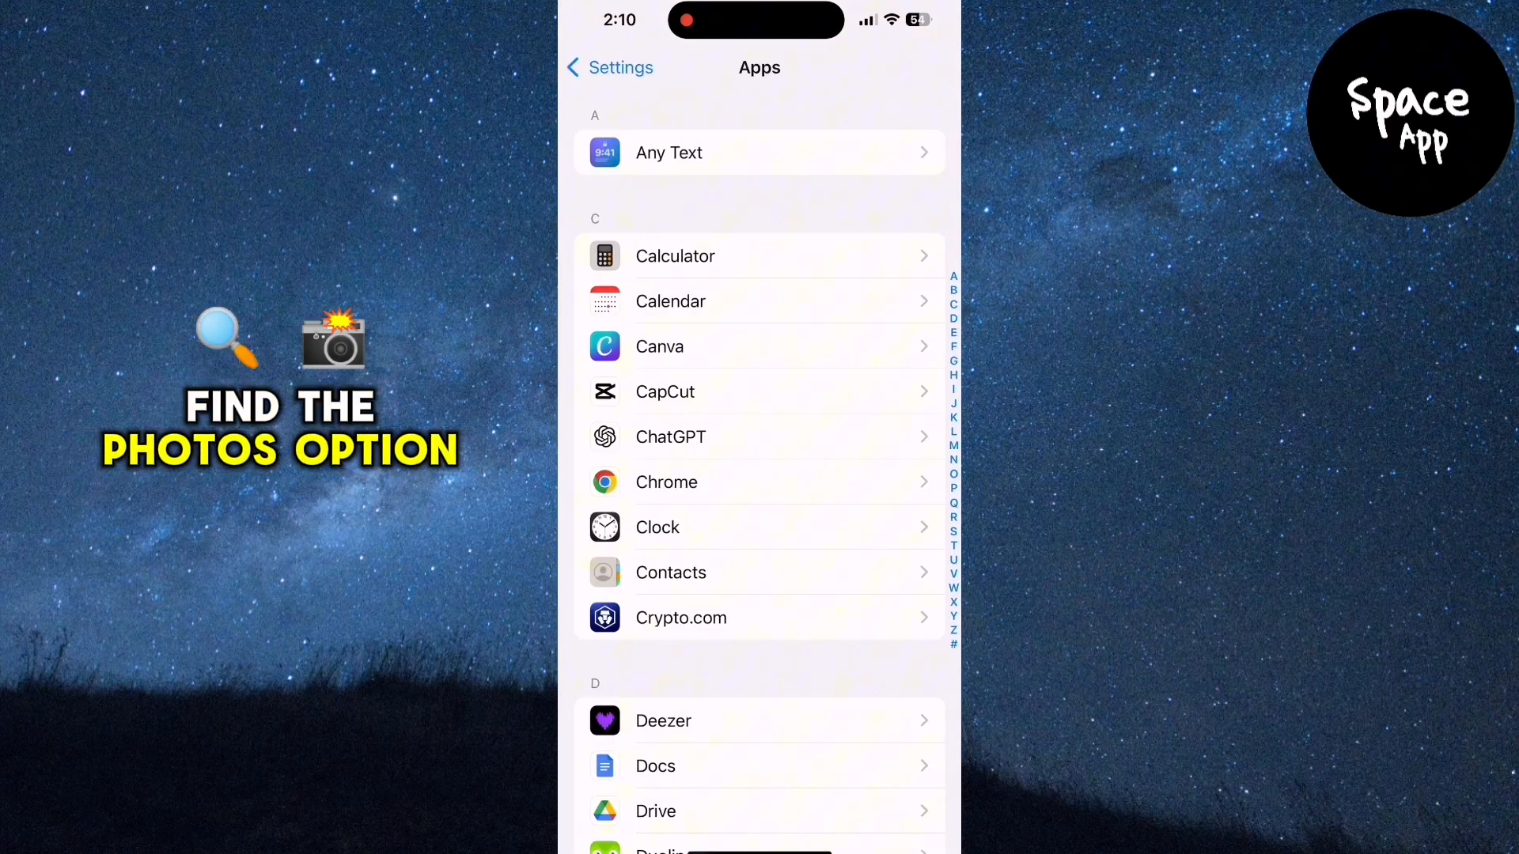
pyautogui.scroll(-3)
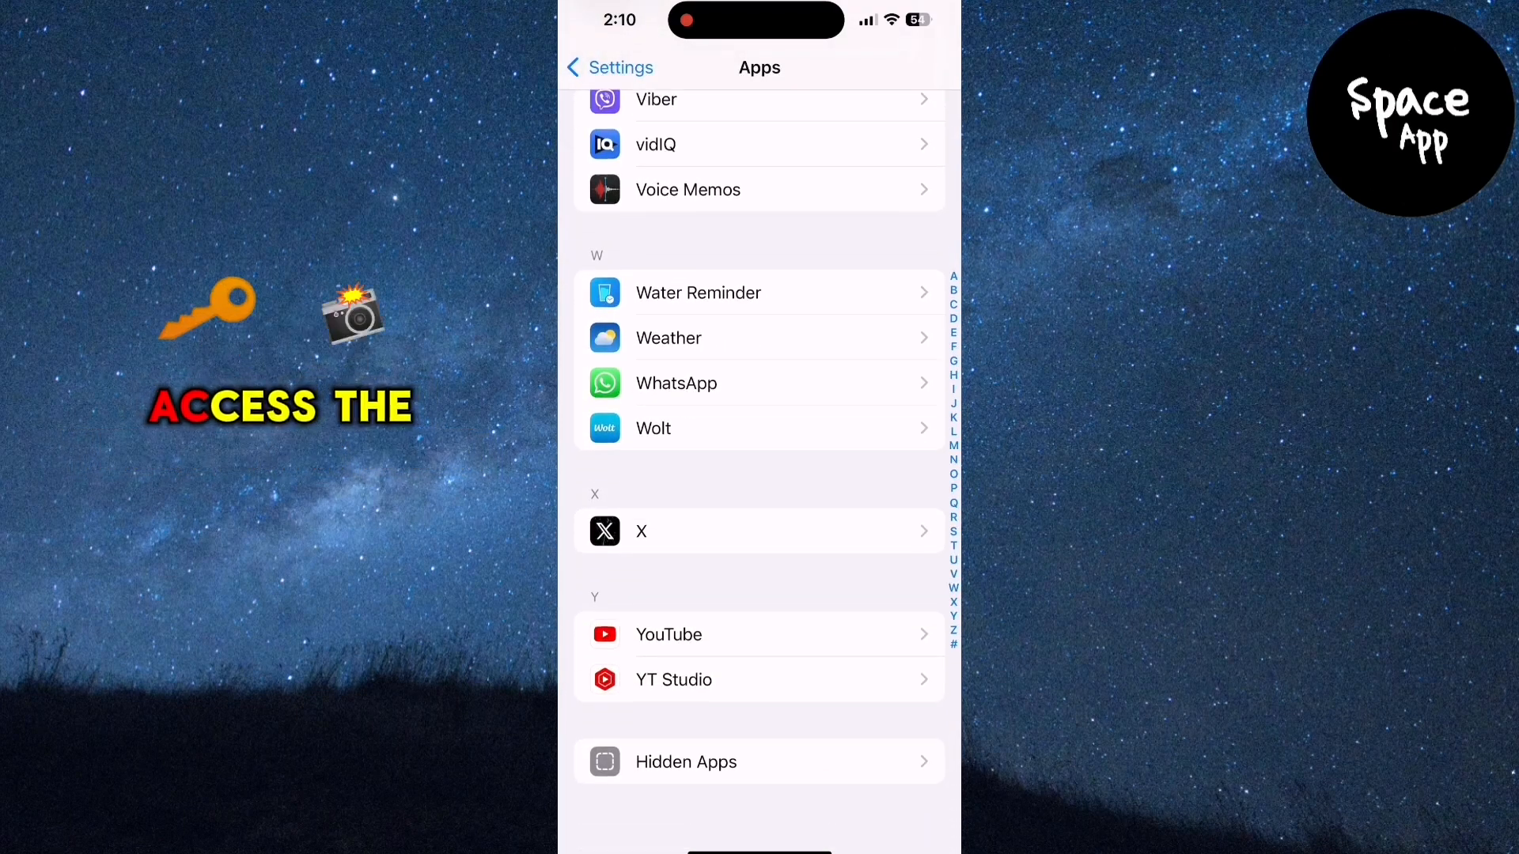
pyautogui.scroll(3)
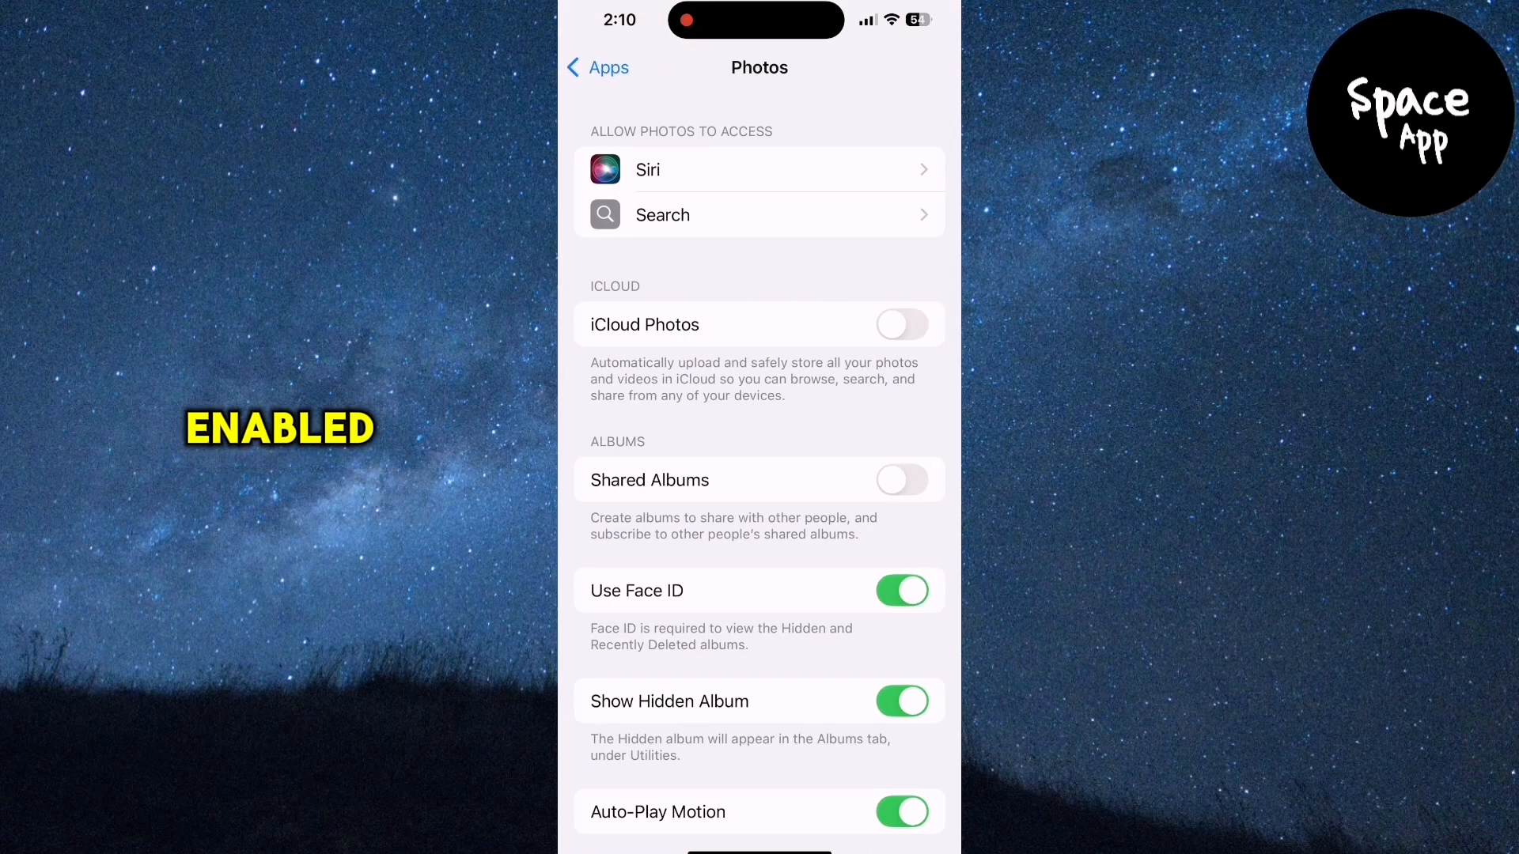
pyautogui.click(900, 701)
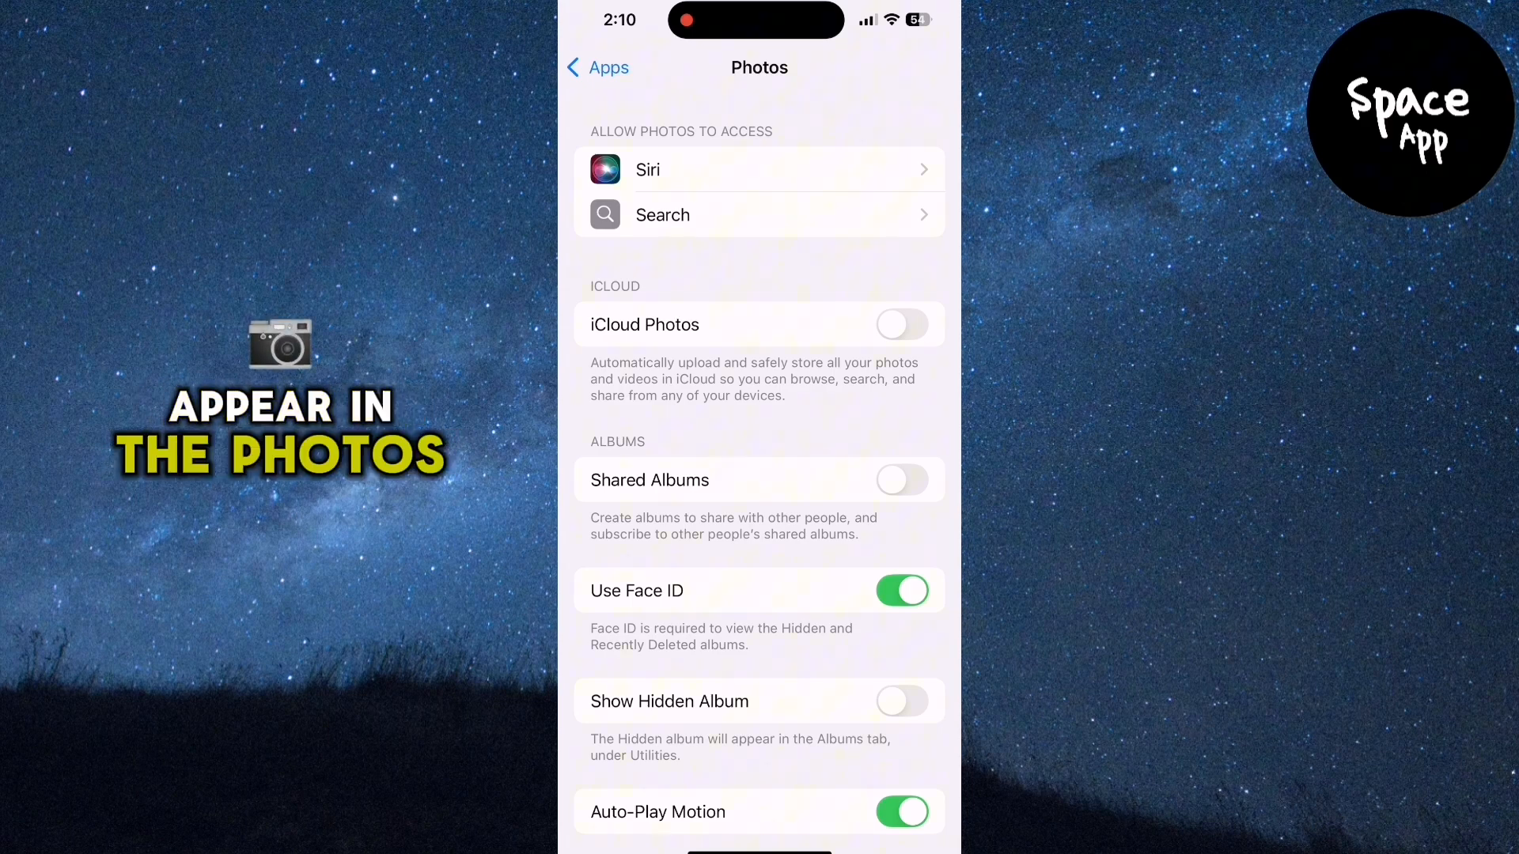
pyautogui.click(900, 701)
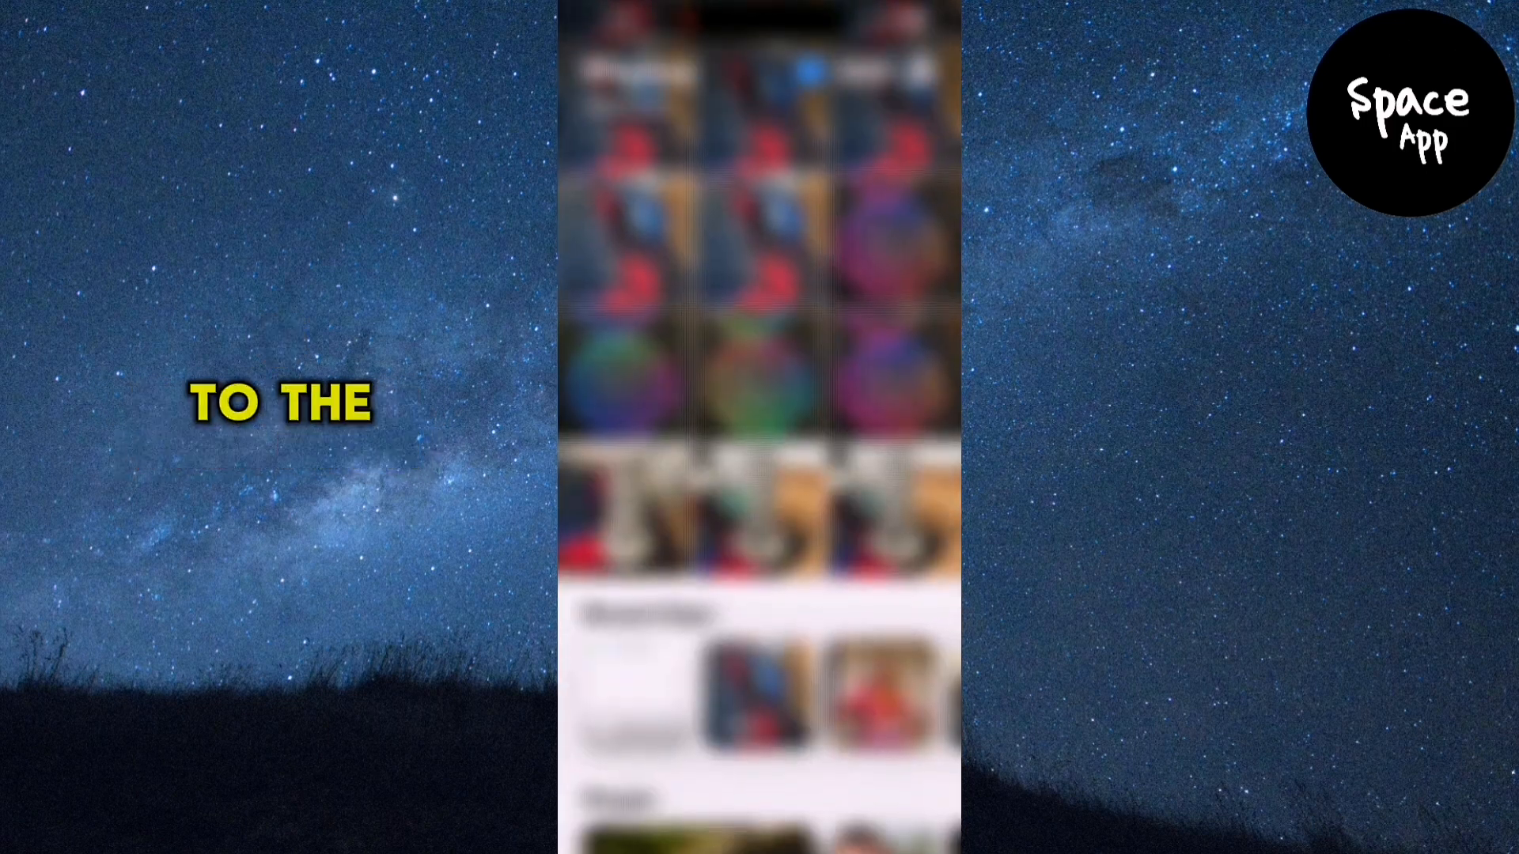
# From Utilities, enter the Hidden album and unlock it with Face ID to show 8 photos
pyautogui.scroll(-3)
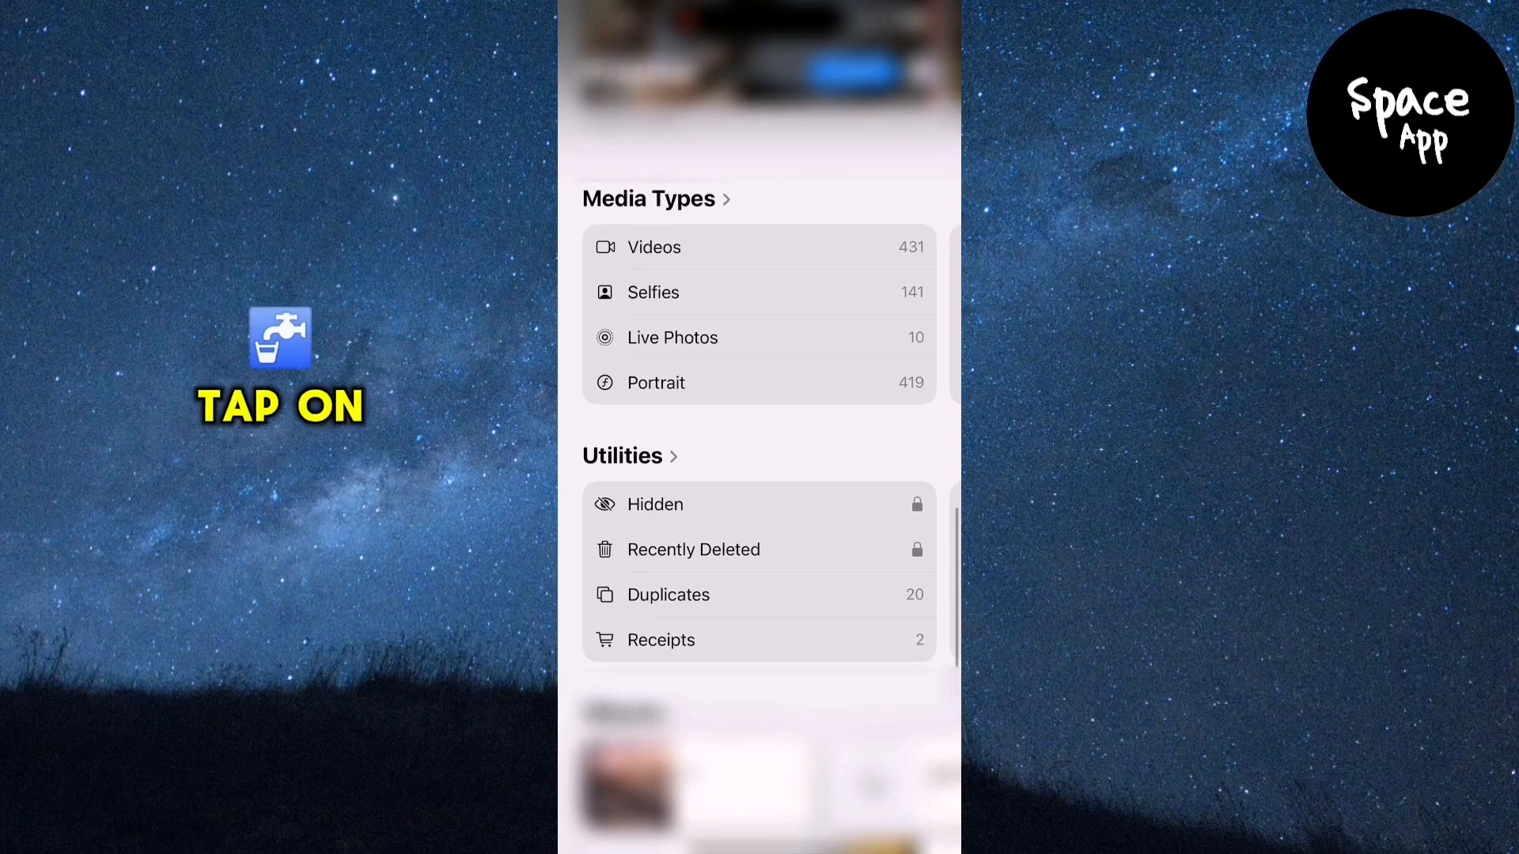
pyautogui.click(655, 503)
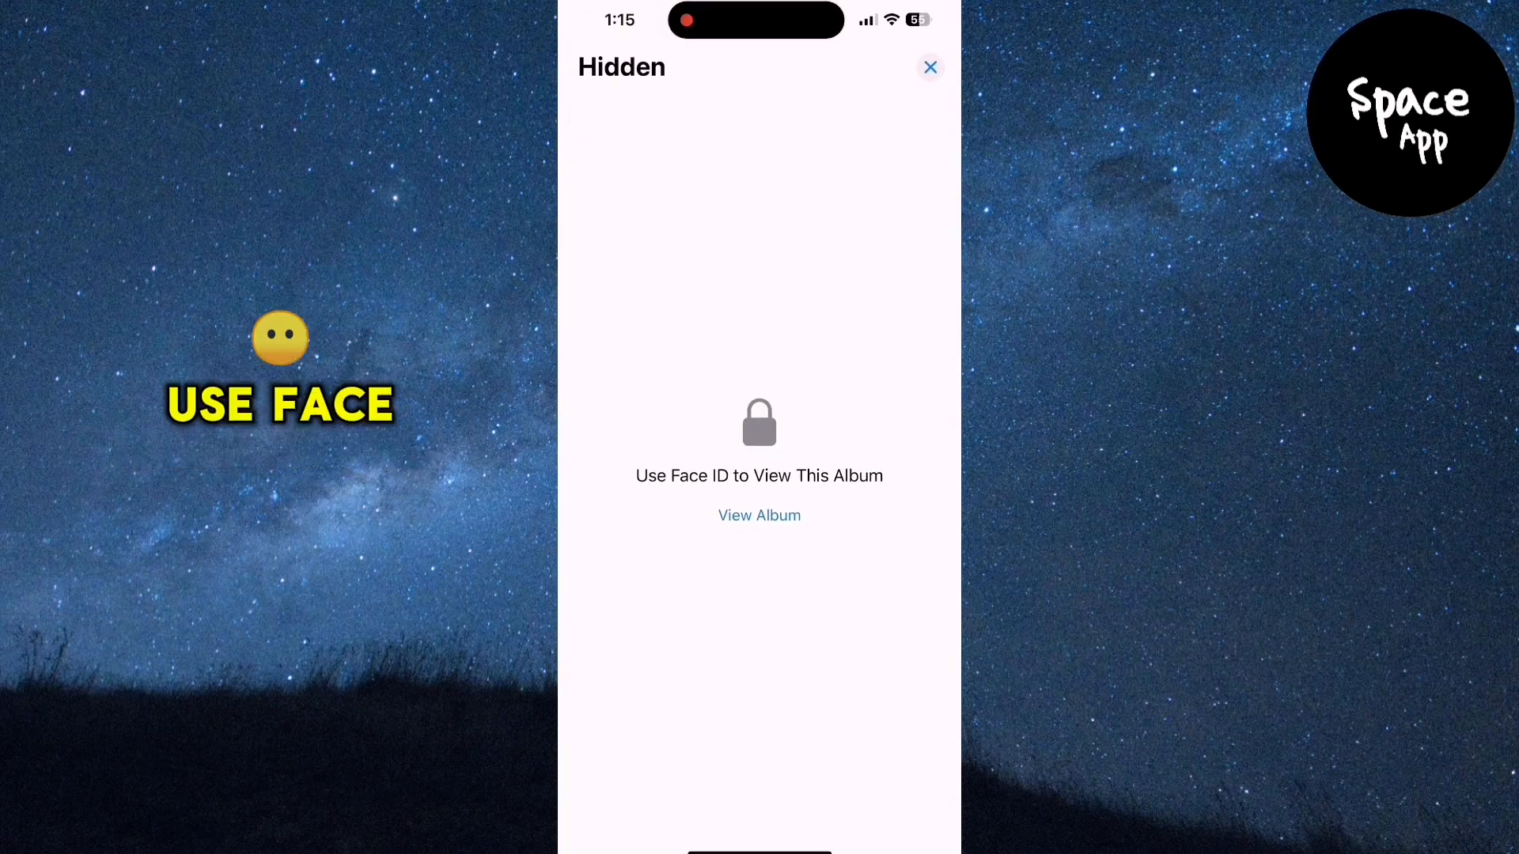
pyautogui.click(758, 514)
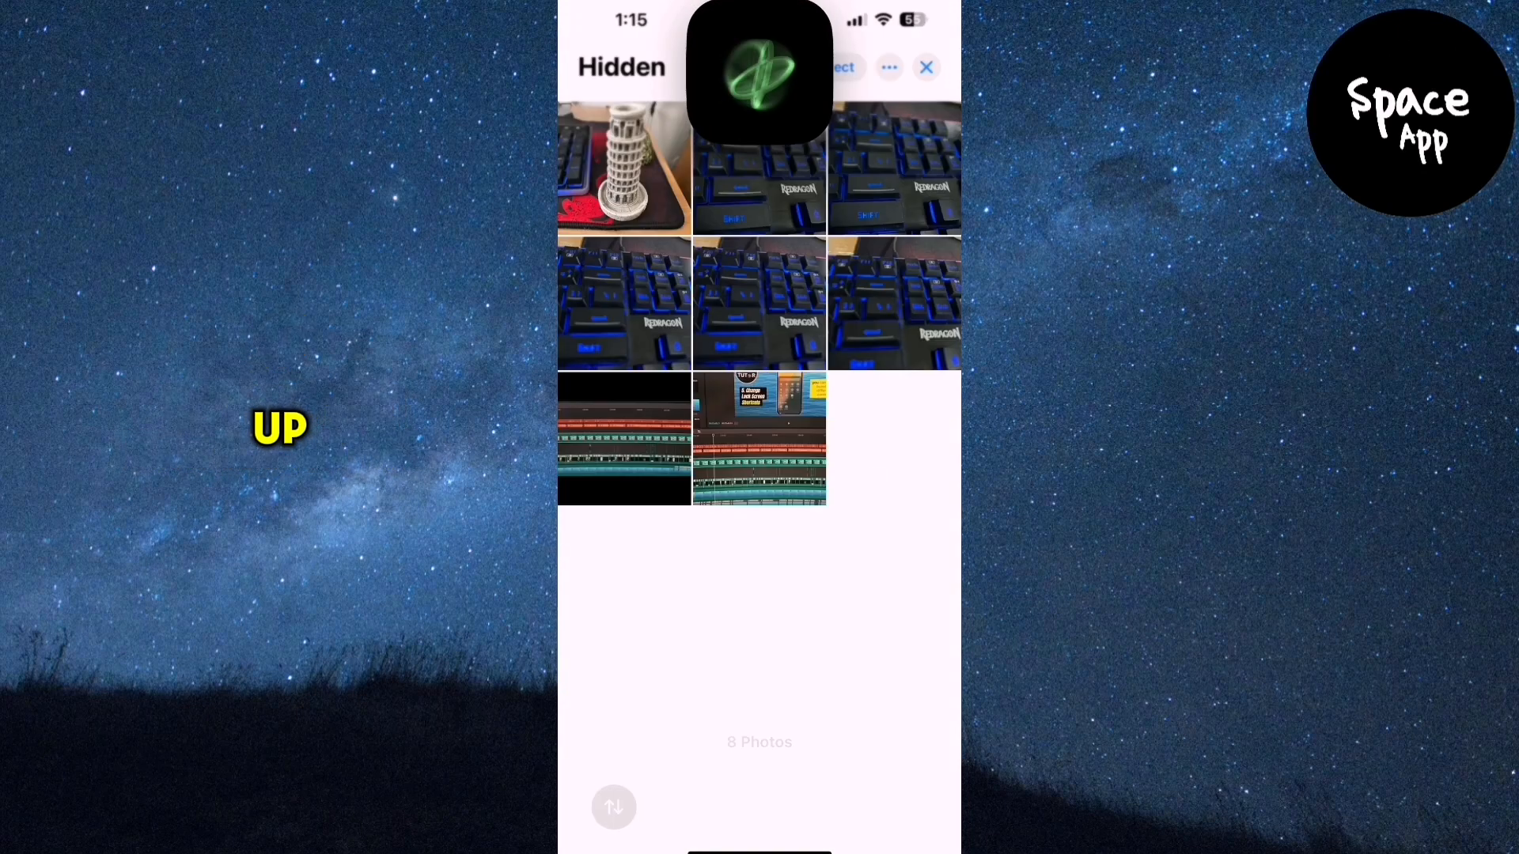